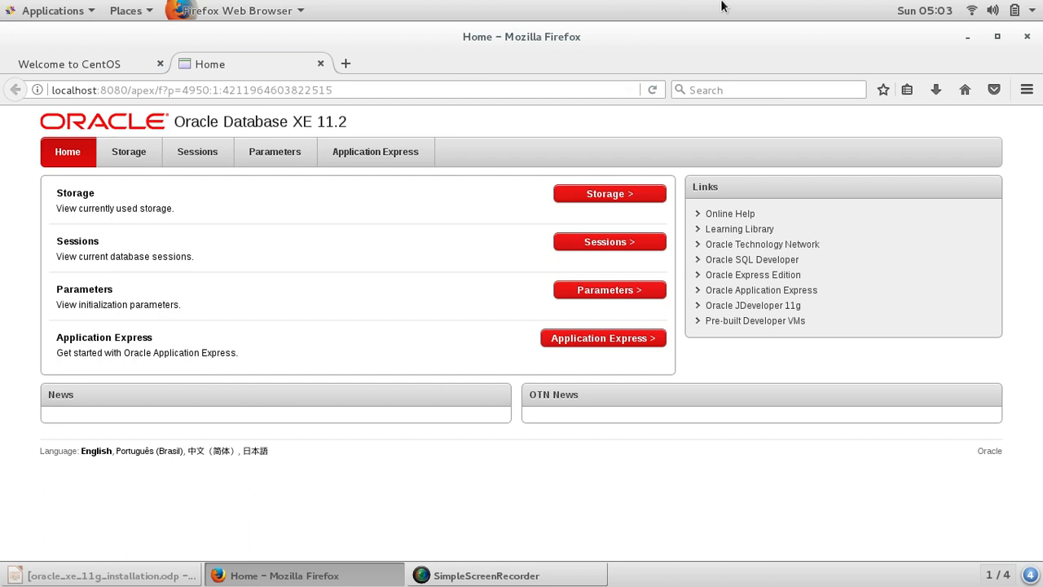
mouse_move(658, 42)
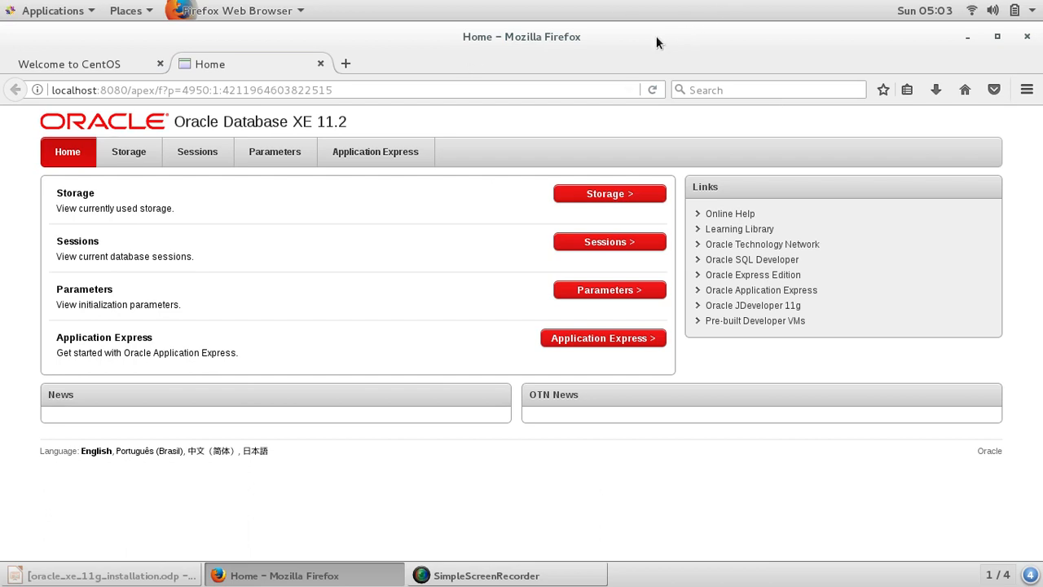
mouse_move(656, 42)
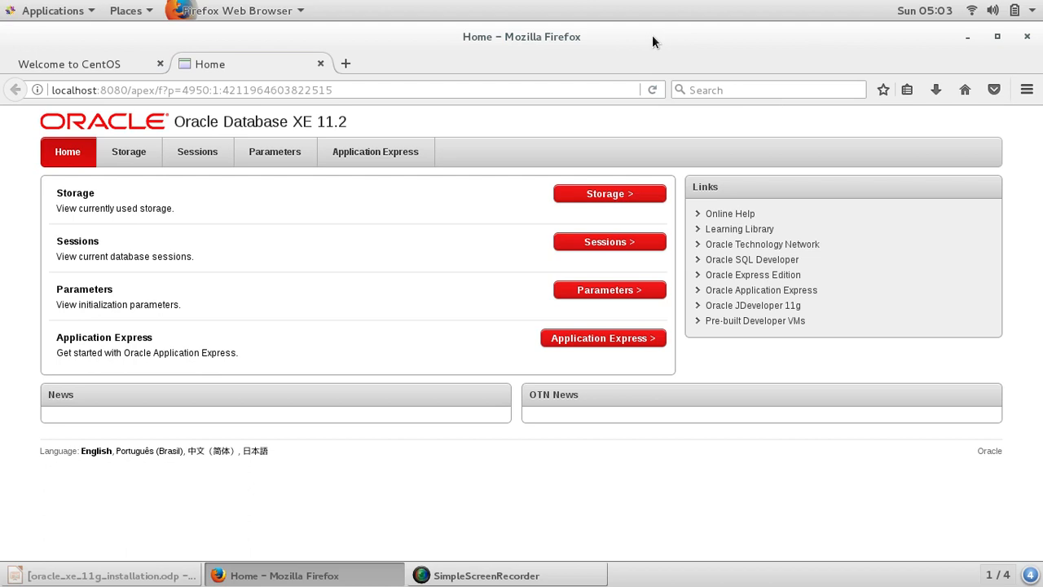
mouse_move(659, 23)
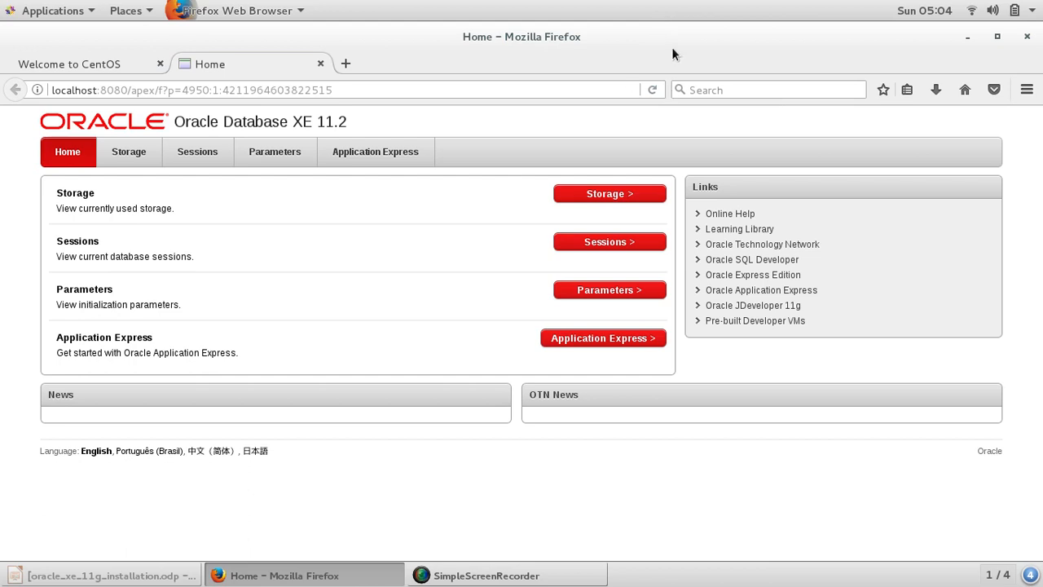
mouse_move(654, 55)
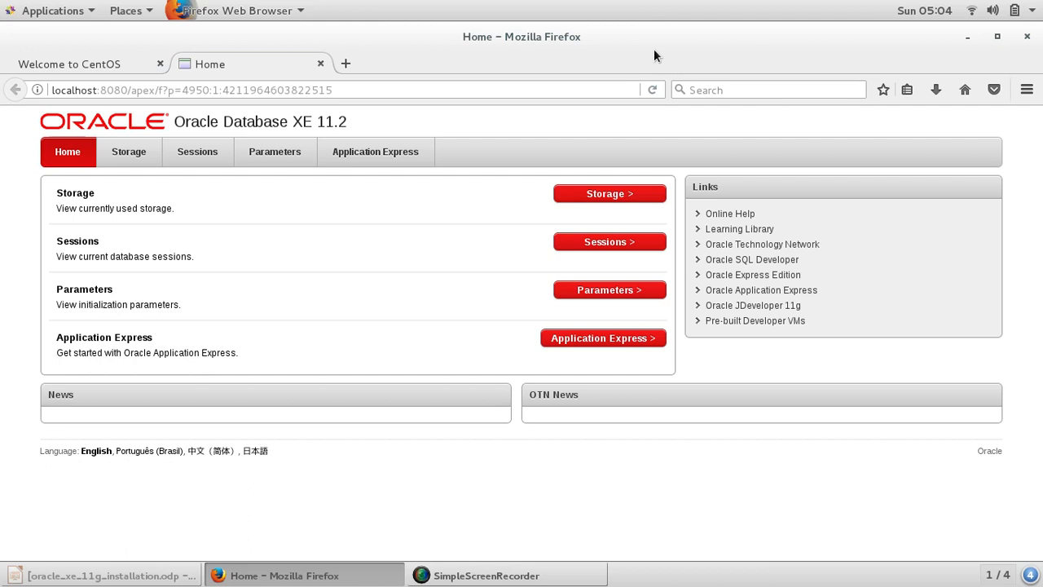
mouse_move(660, 55)
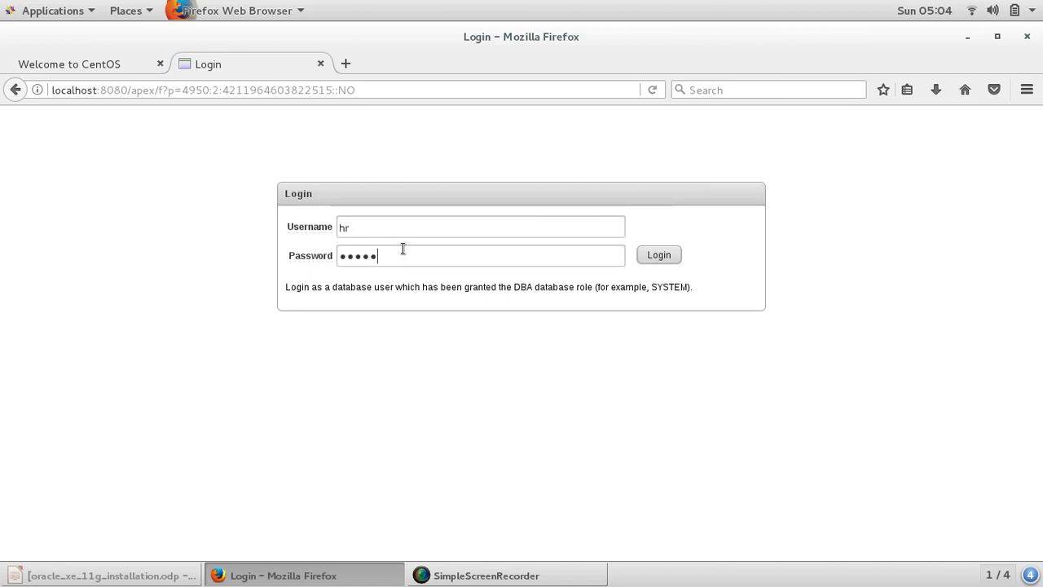
- Submit the hr login, dismiss Firefox's remember-login prompt, and see the account-locked rejection
left_click(659, 254)
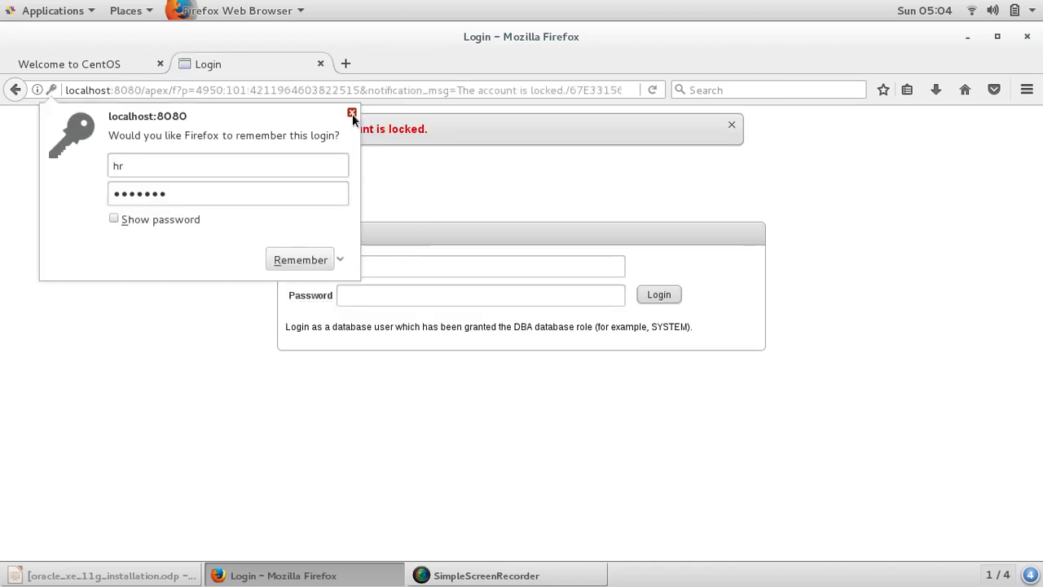
left_click(352, 113)
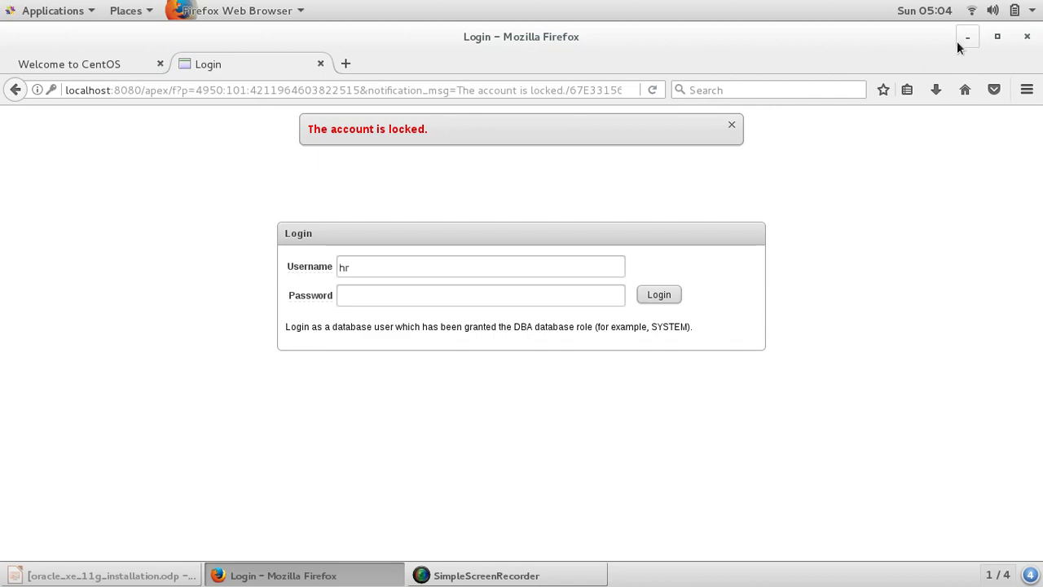
- Minimize Firefox and launch Terminal from the Applications Favorites menu
left_click(968, 37)
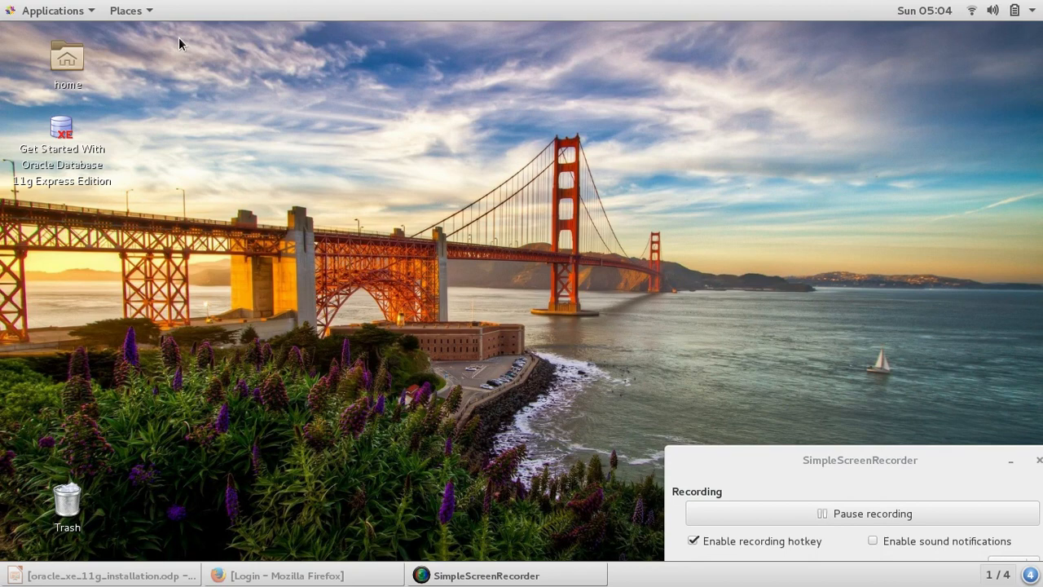
left_click(52, 10)
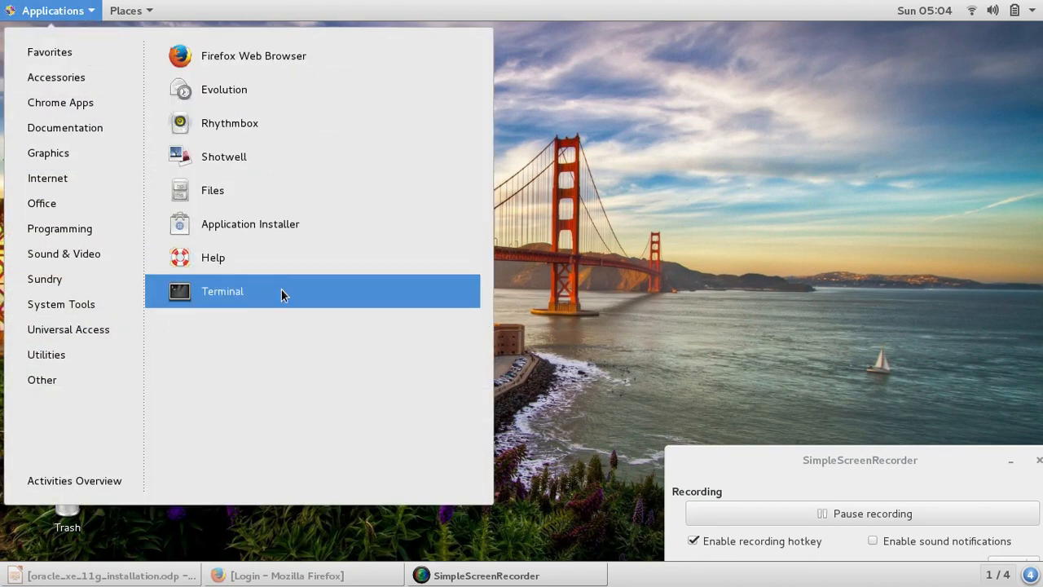
left_click(222, 291)
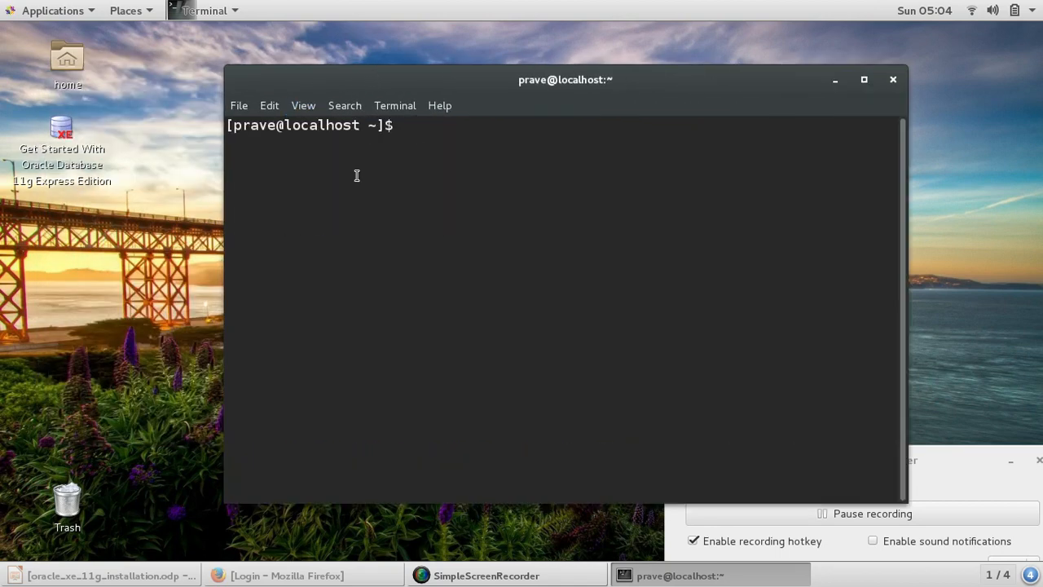
- Run sqlplus and log in as 'sys as sysdba' with the sys password, then check the user
left_click_drag(565, 79, 514, 71)
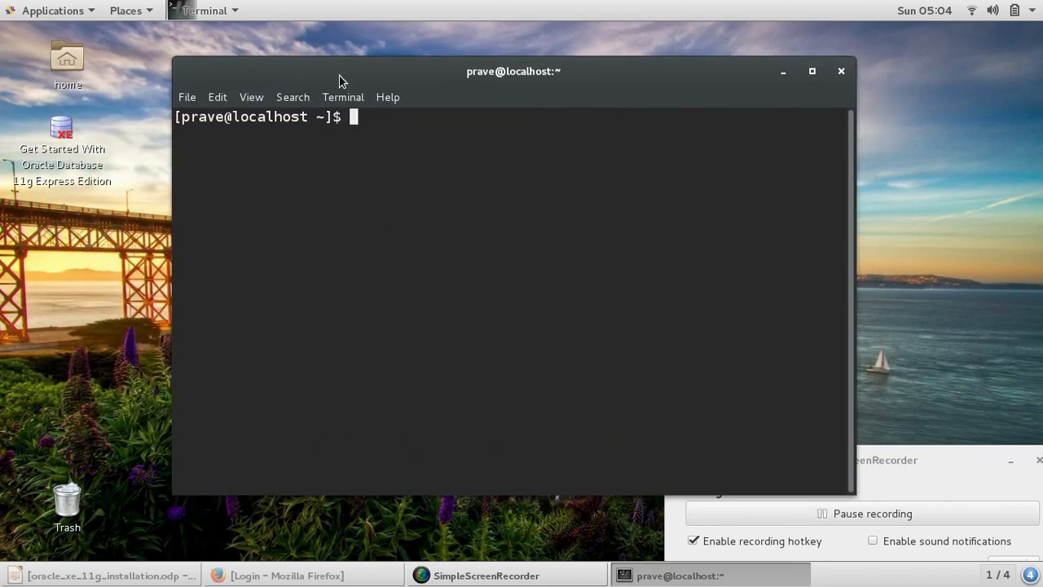
type("sqlplus")
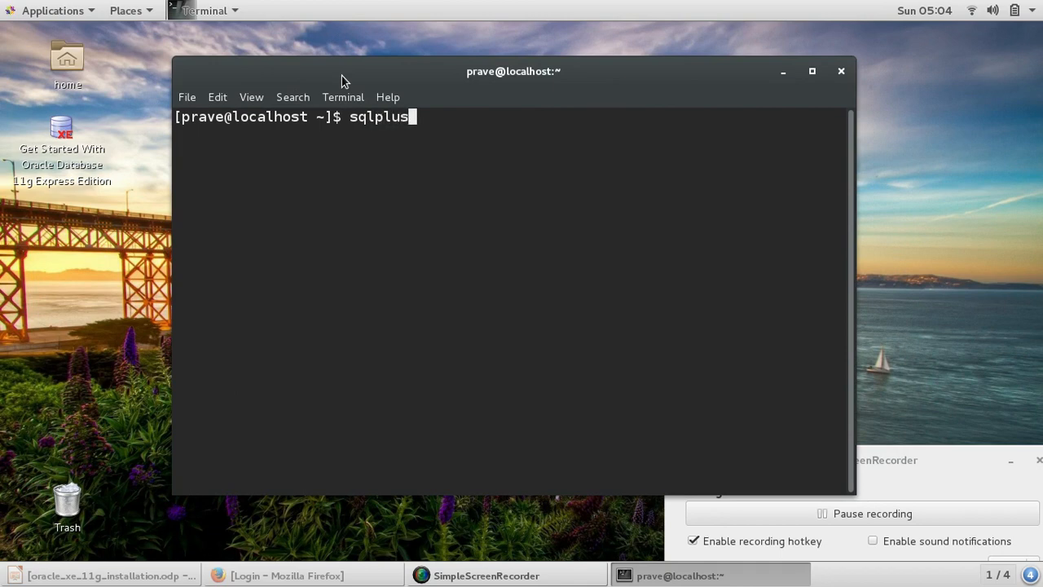
key("Return")
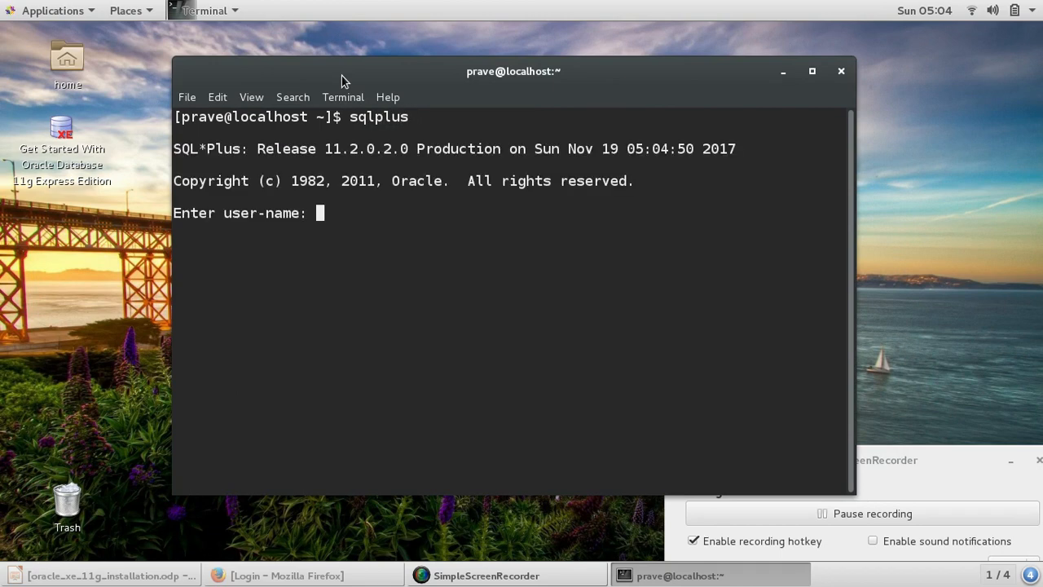
type("sys as")
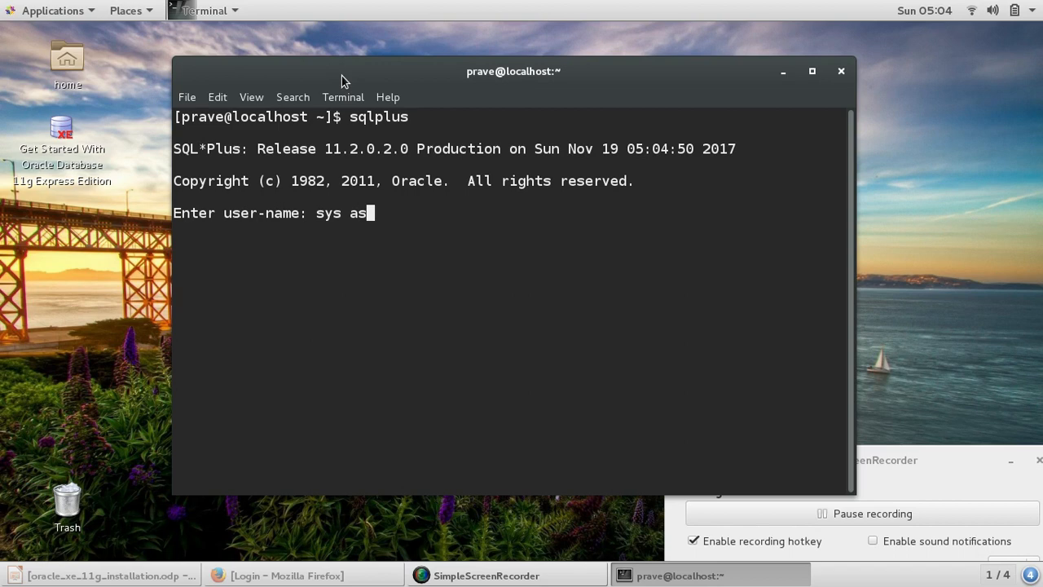
type("sysdba")
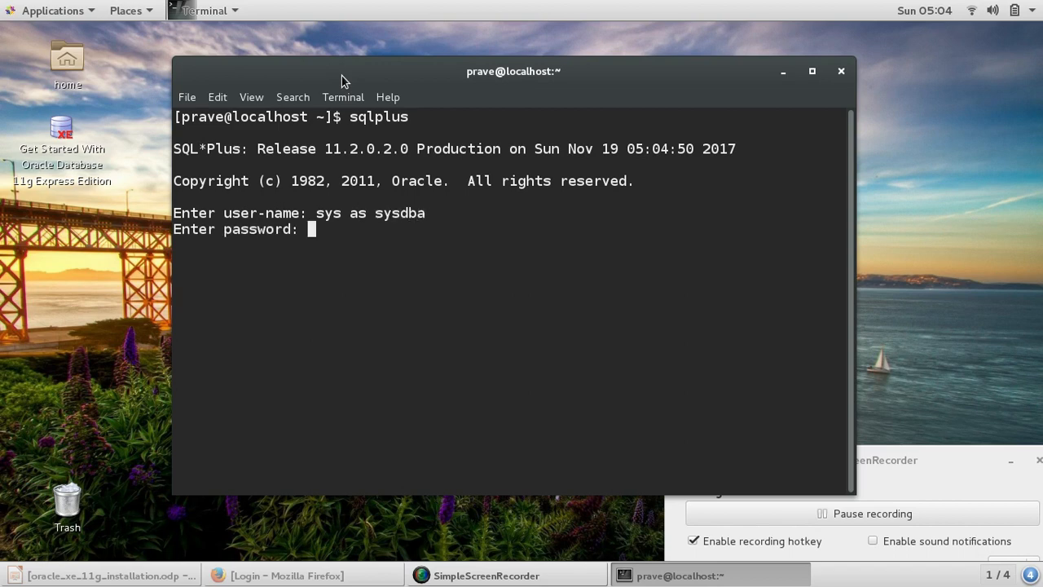
key("Return")
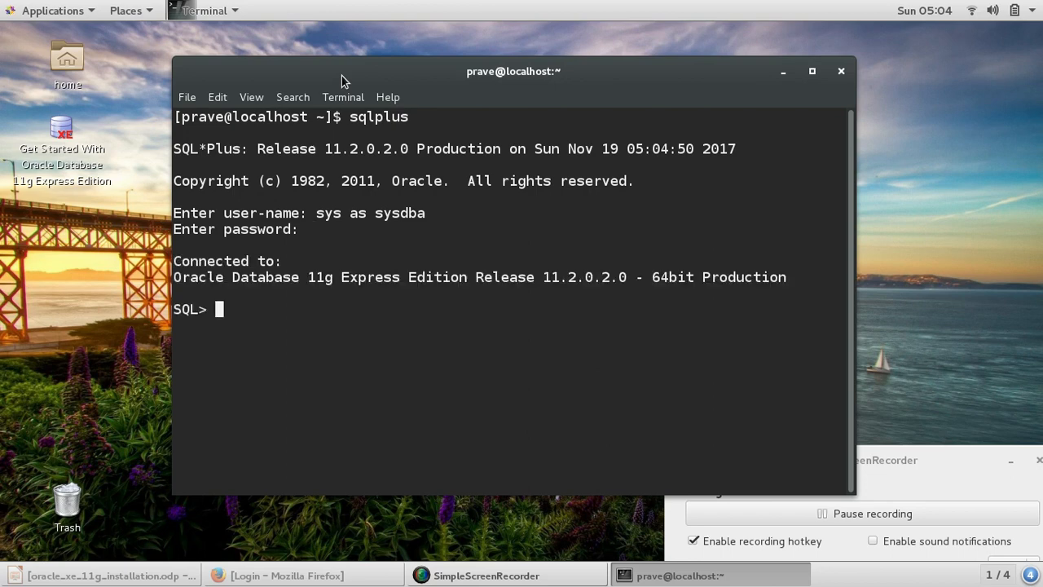
type("show user")
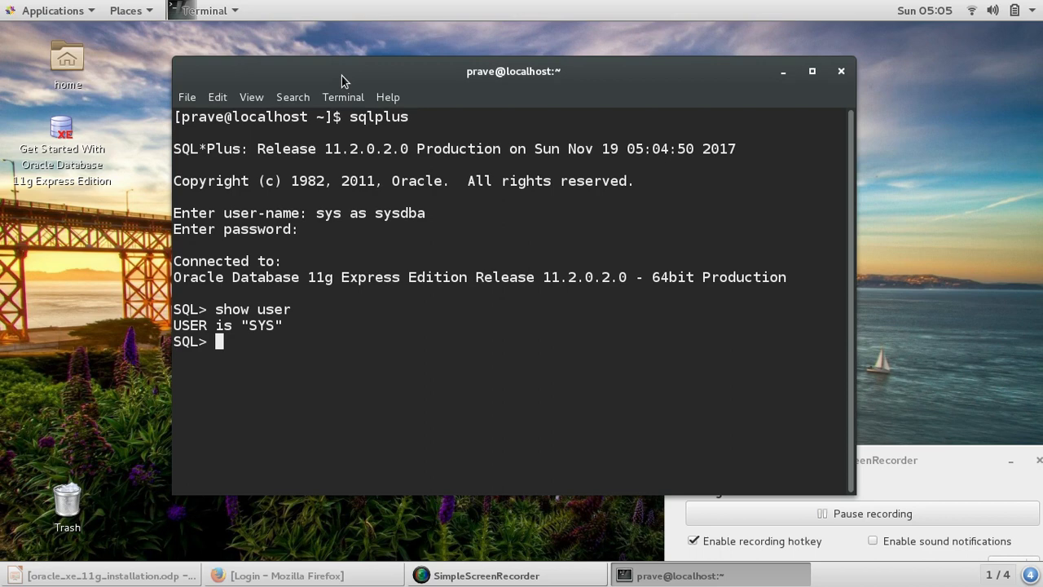
type("alt")
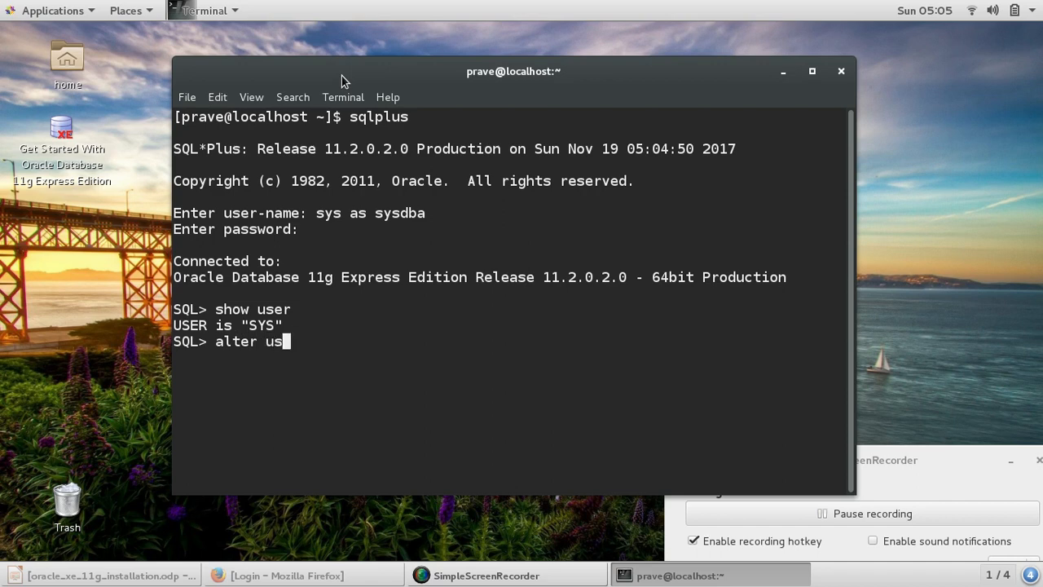
type("er")
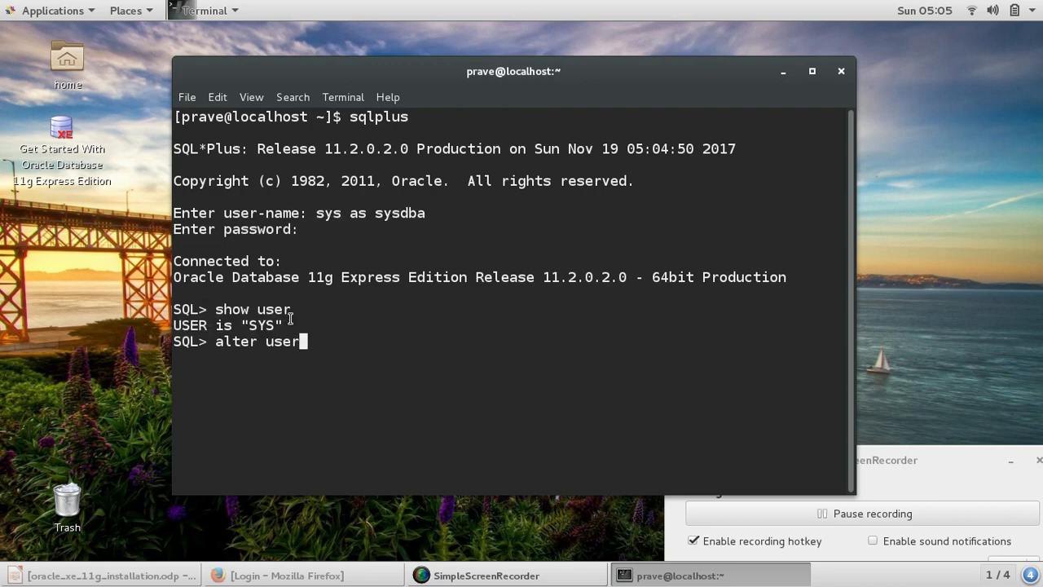
mouse_move(317, 322)
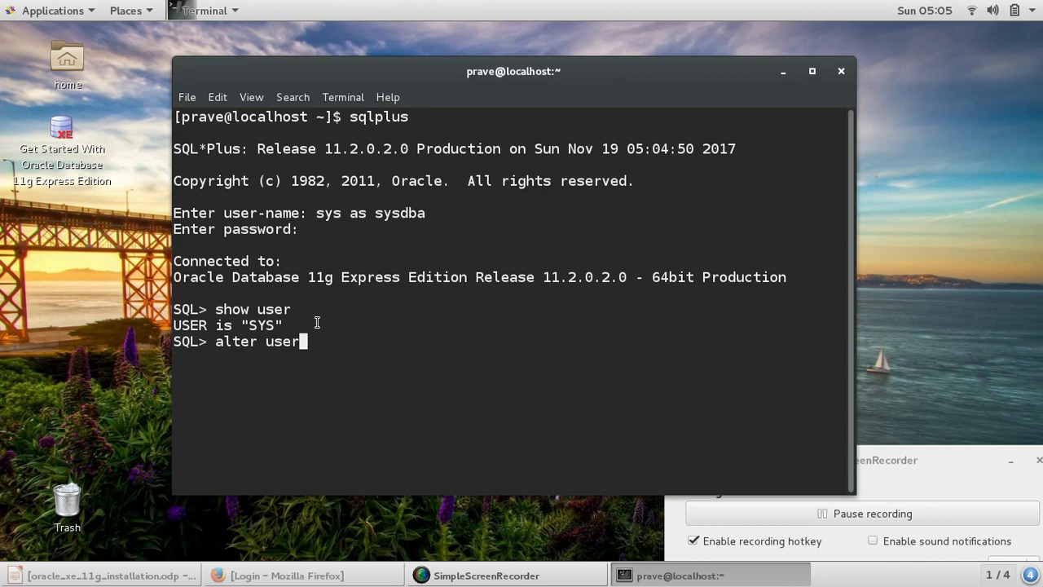
mouse_move(309, 338)
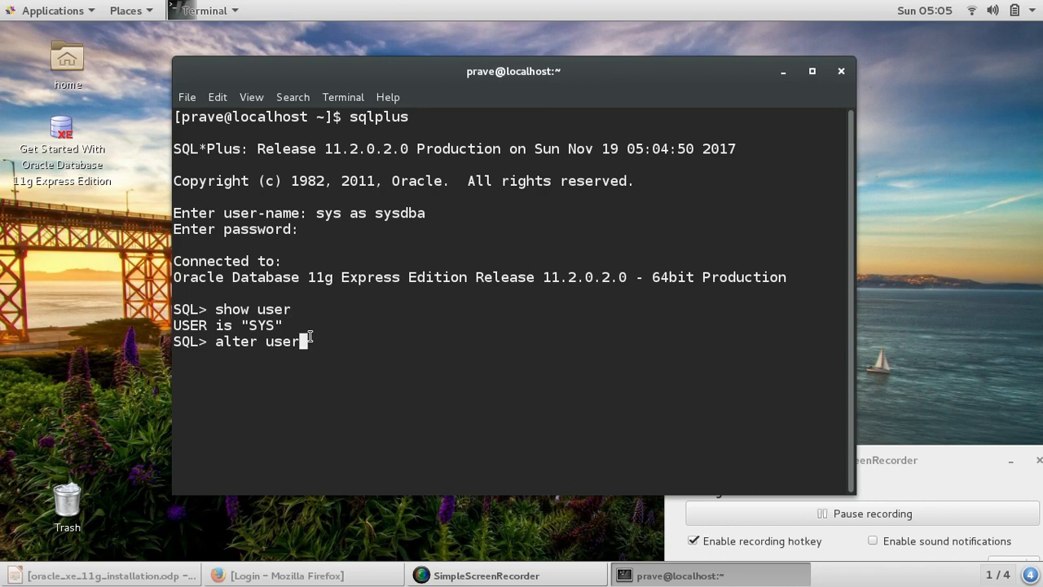
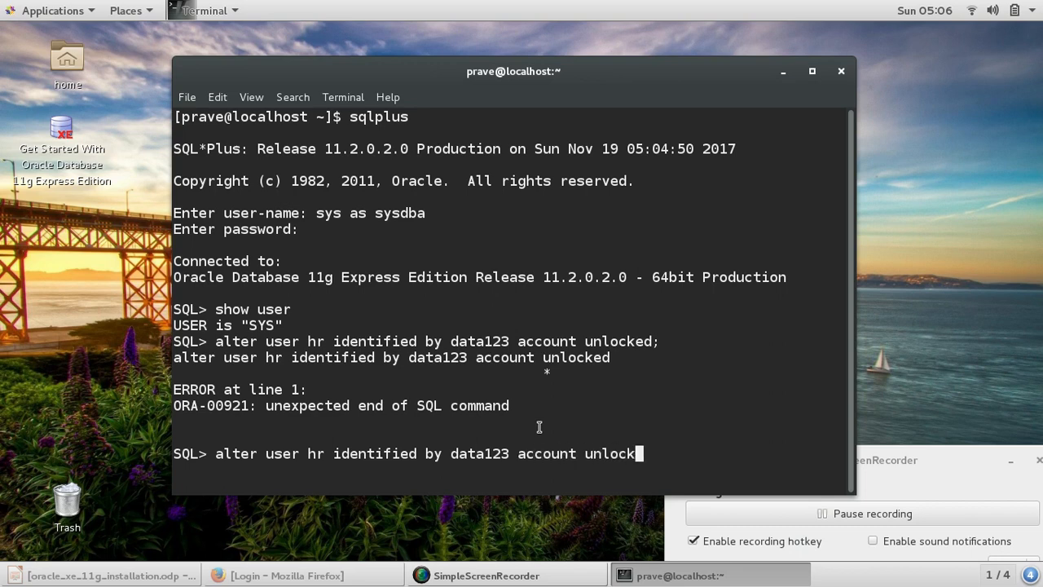
key("Return")
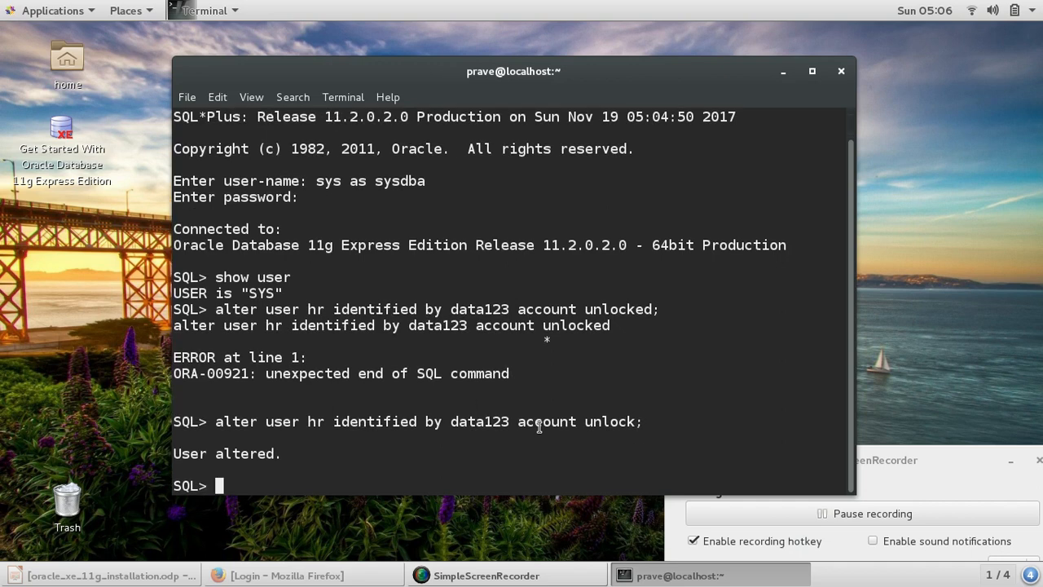
- Connect to the database as hr with 'conn hr'
type("conn")
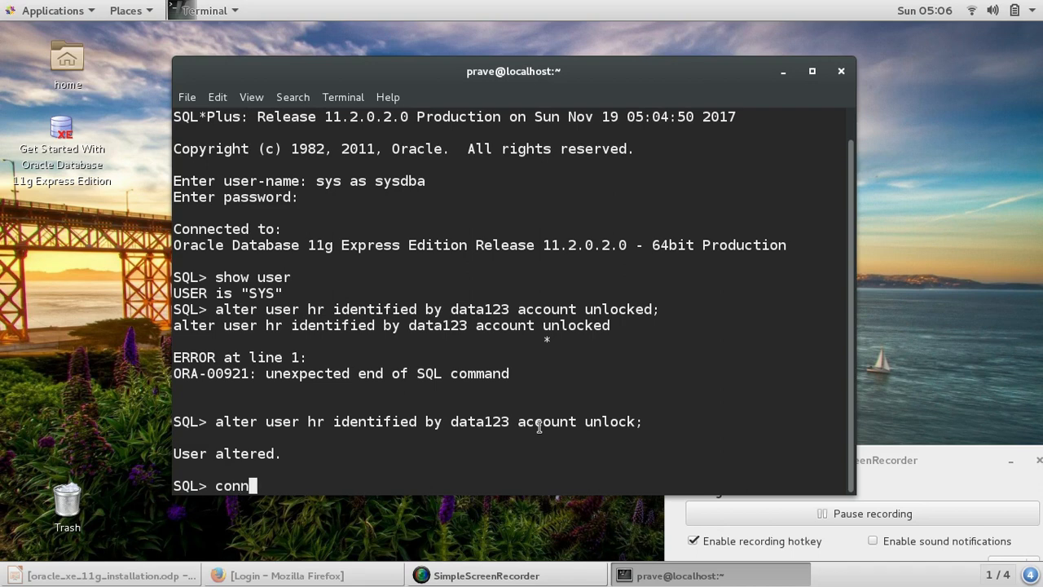
type("hr")
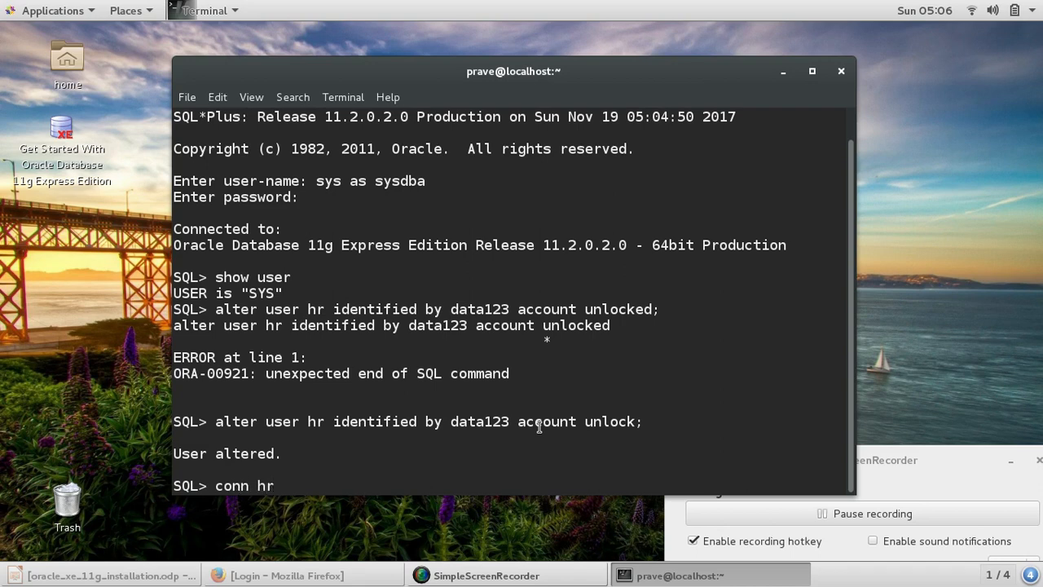
key("Return")
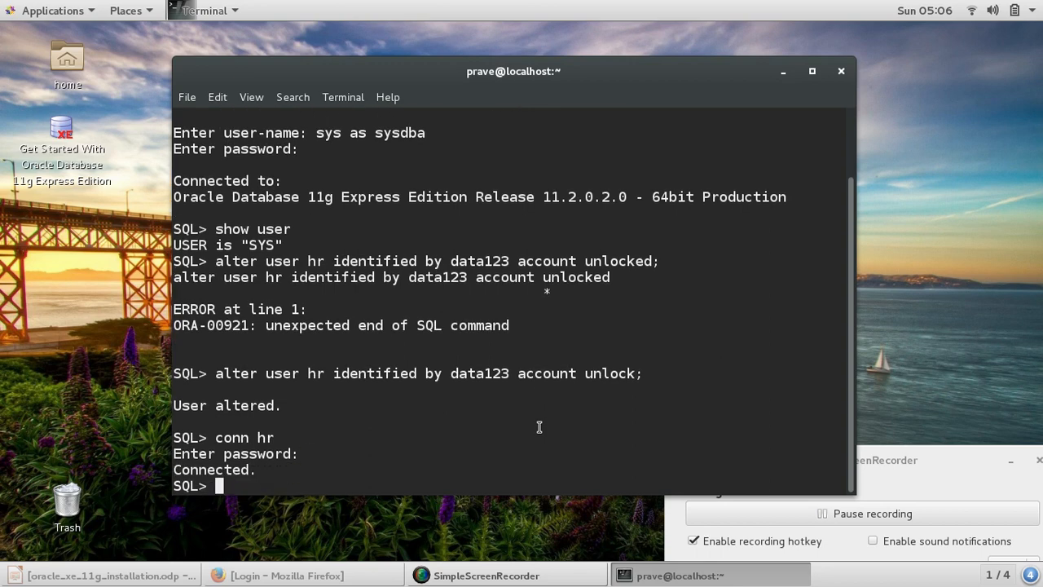
- Run 'show user' to confirm the session user is HR
type("show us")
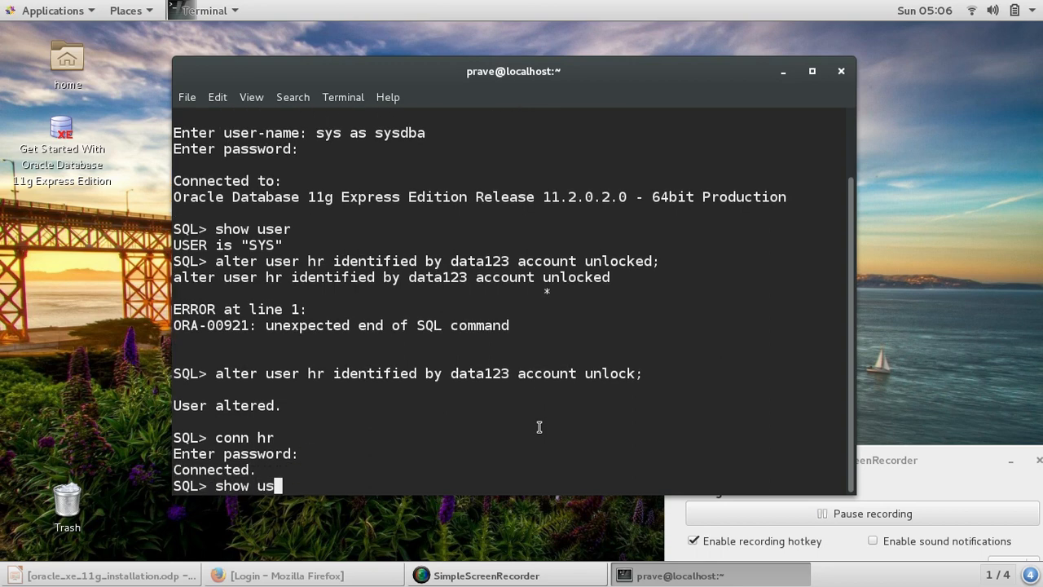
type("er")
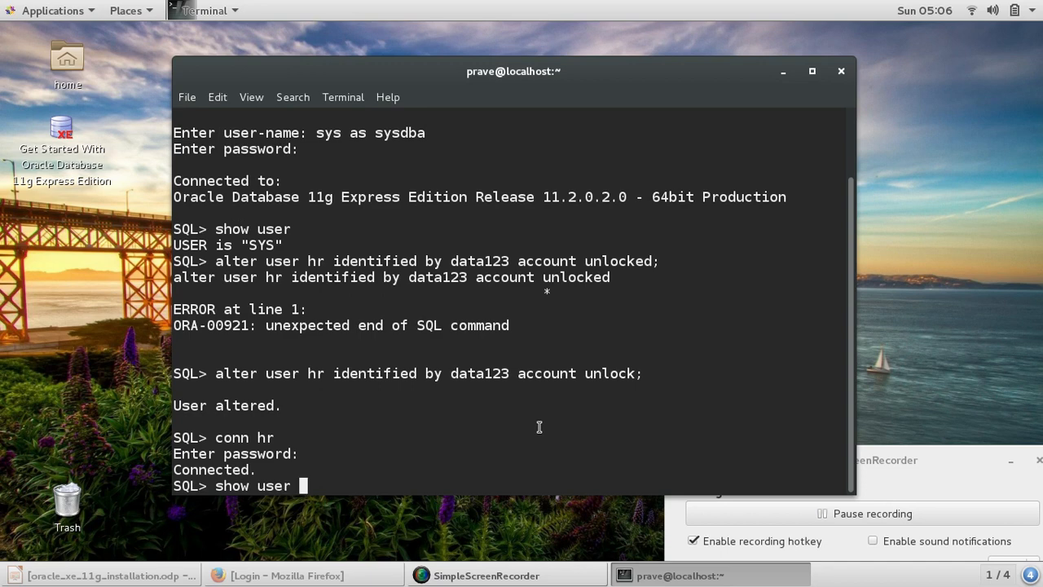
key("Return")
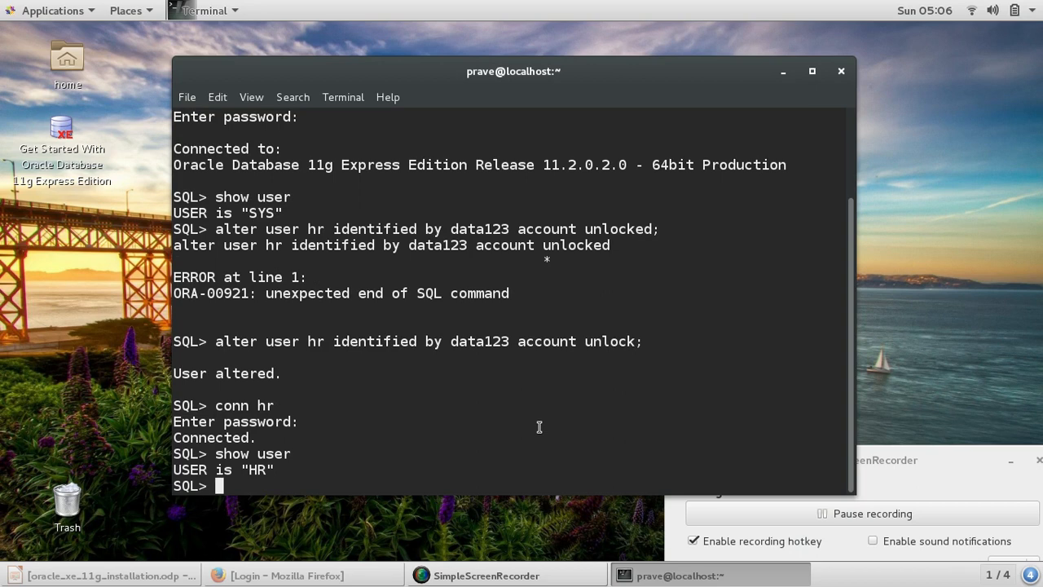
- Run 'select * from tab;' to list HR's 8 objects, including EMPLOYEES and EMP_DETAILS_VIEW
type("sle")
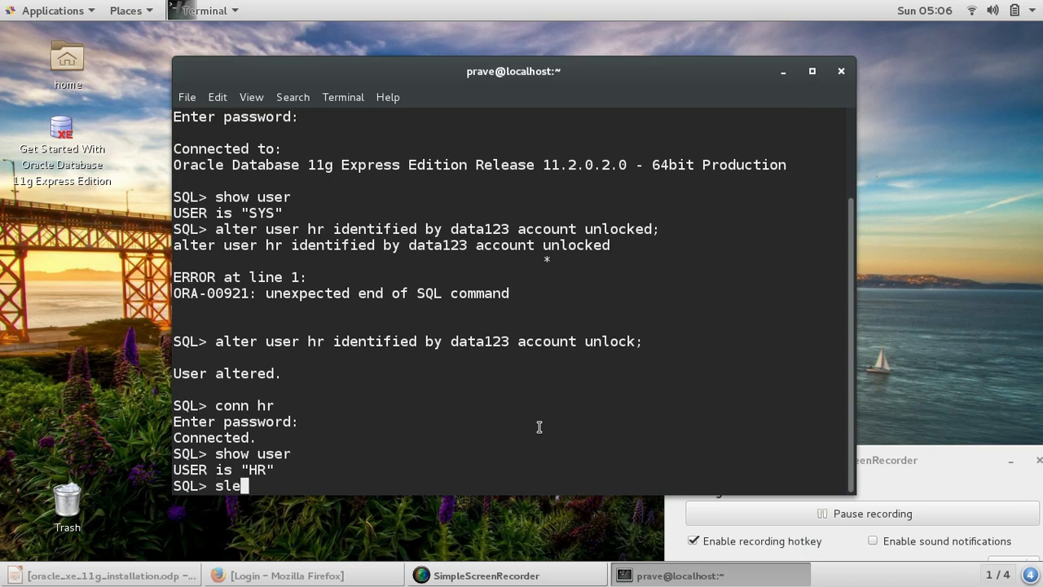
type("l")
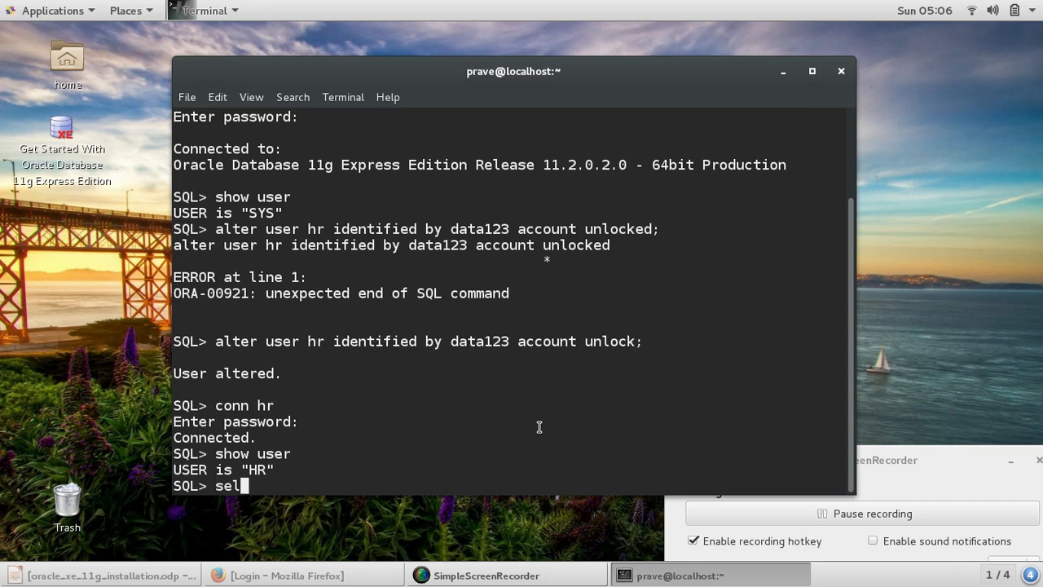
type("ect")
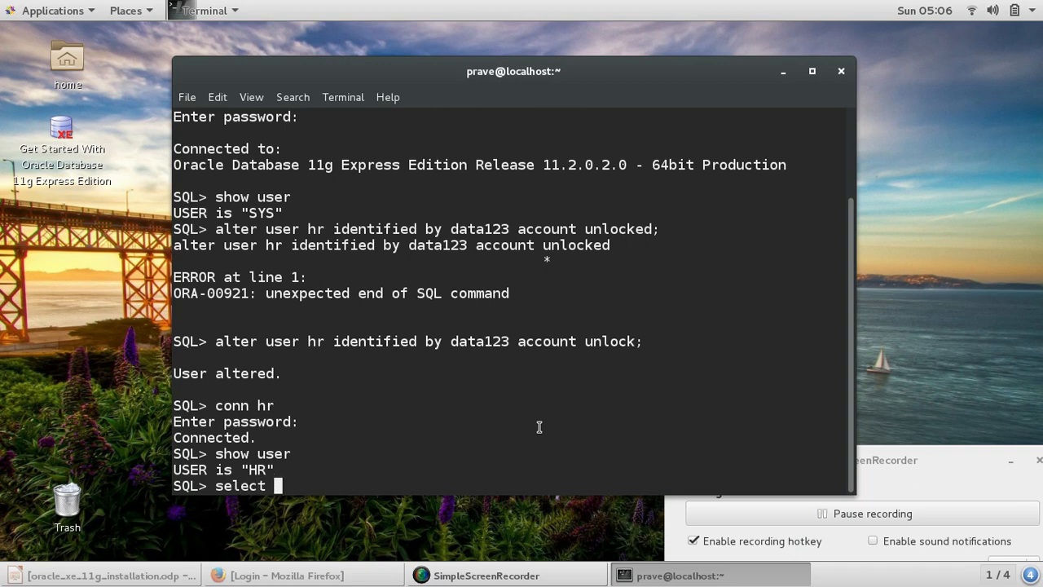
type("* from")
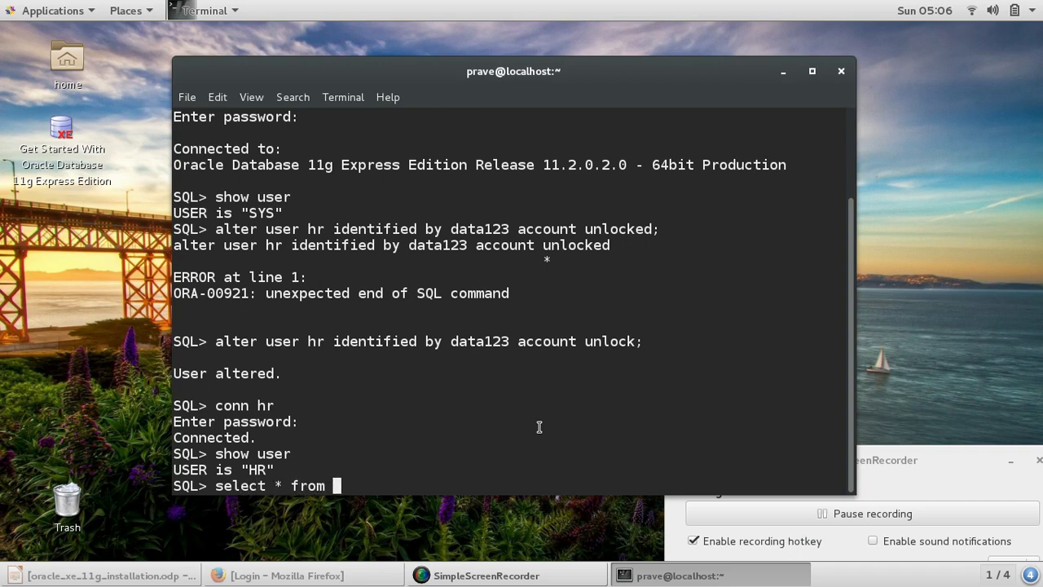
type("tab;")
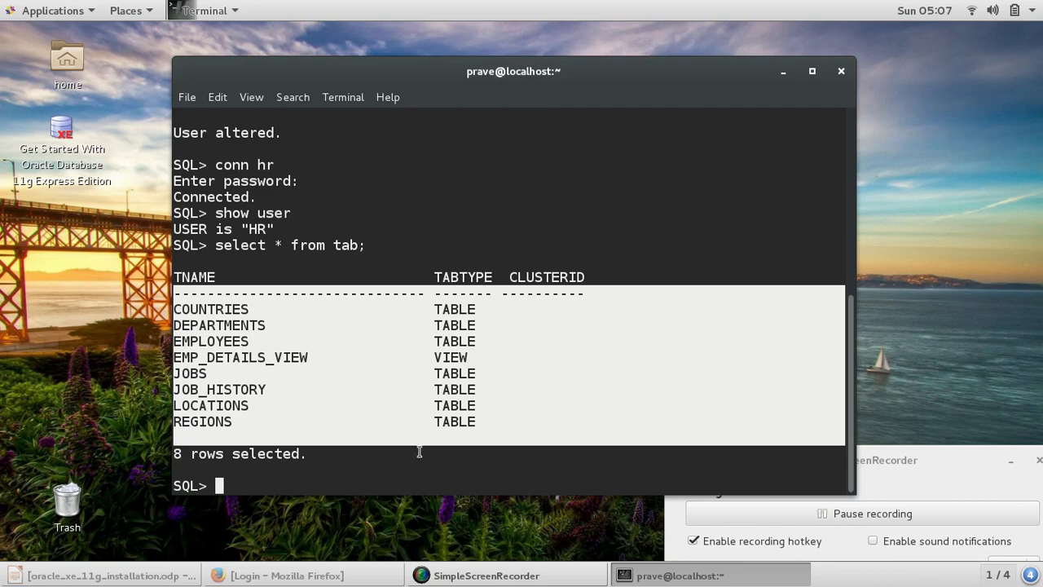
mouse_move(418, 446)
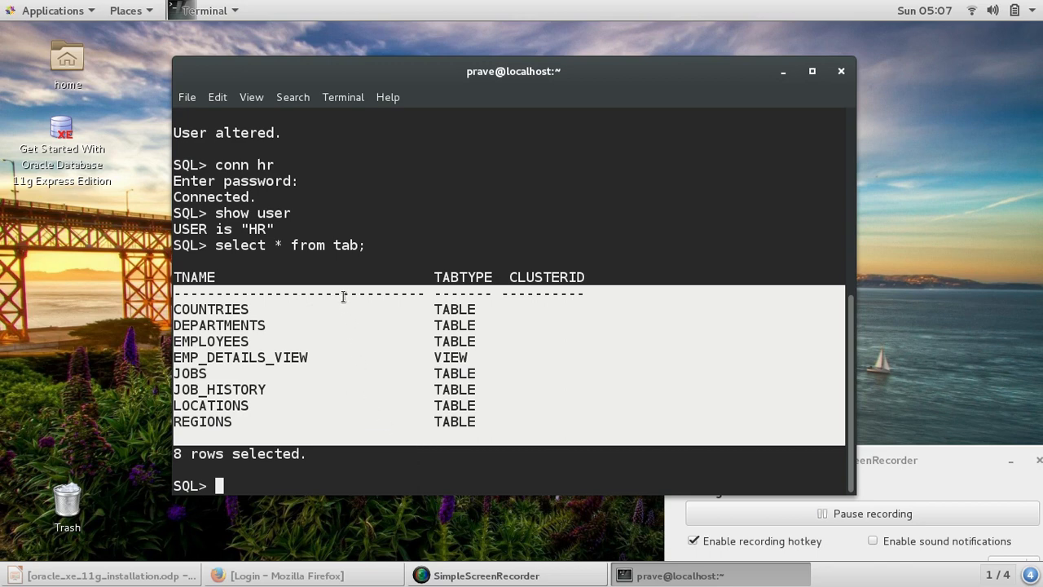
mouse_move(409, 403)
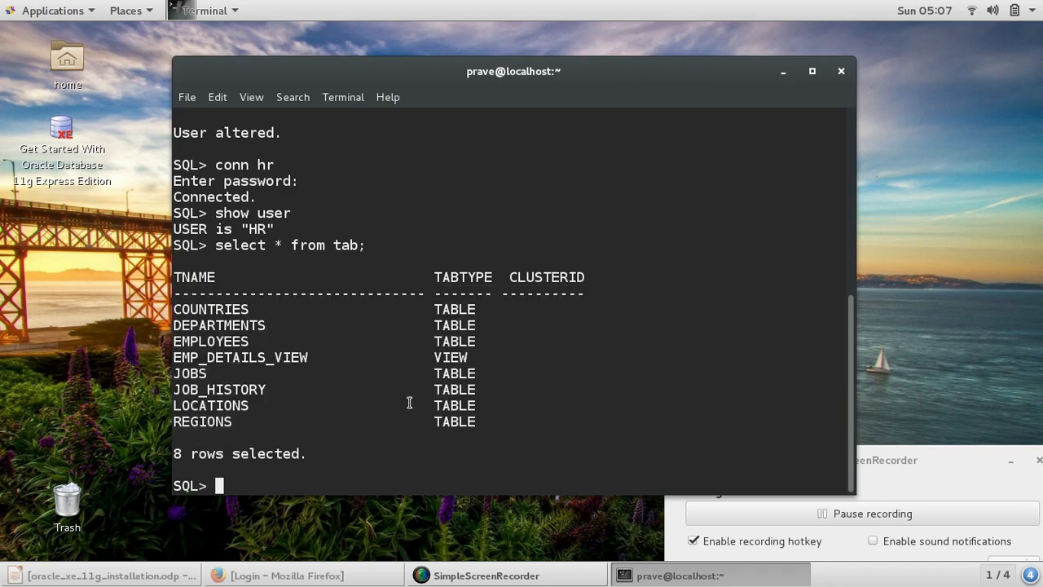
mouse_move(434, 385)
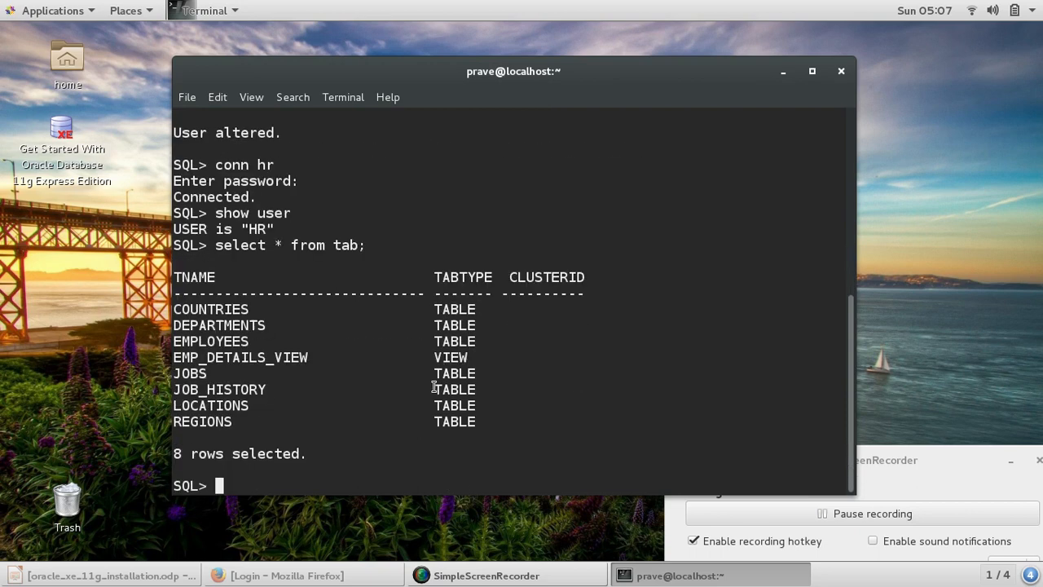
mouse_move(538, 385)
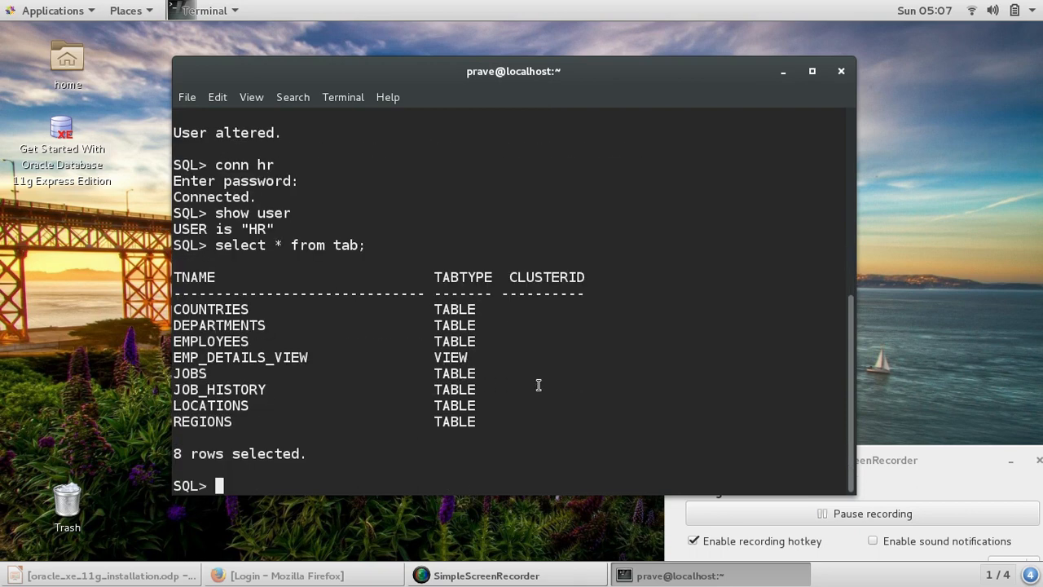